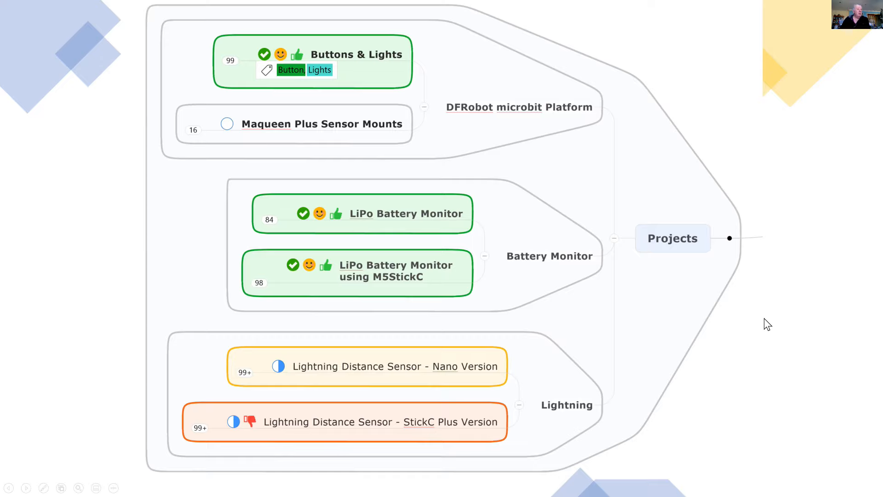
mouse_move(772, 321)
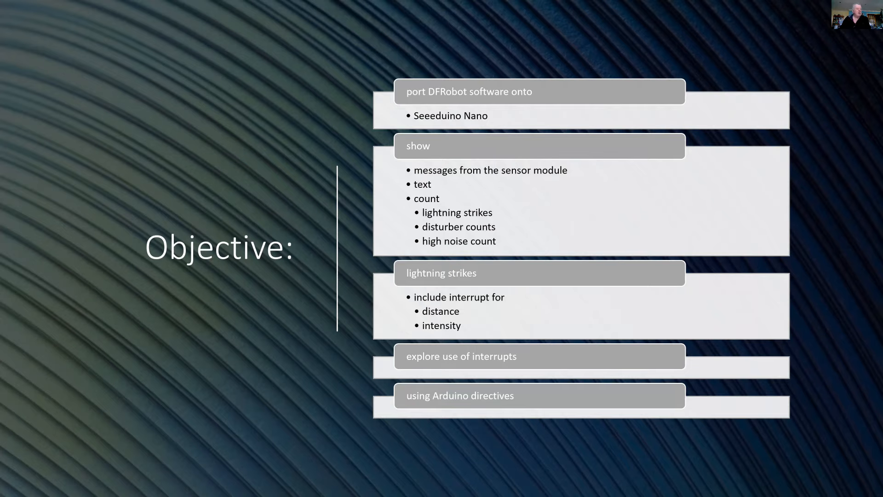
- Advance the slideshow to the Gravity Lightning Distance Sensor wiring slide
key(Right)
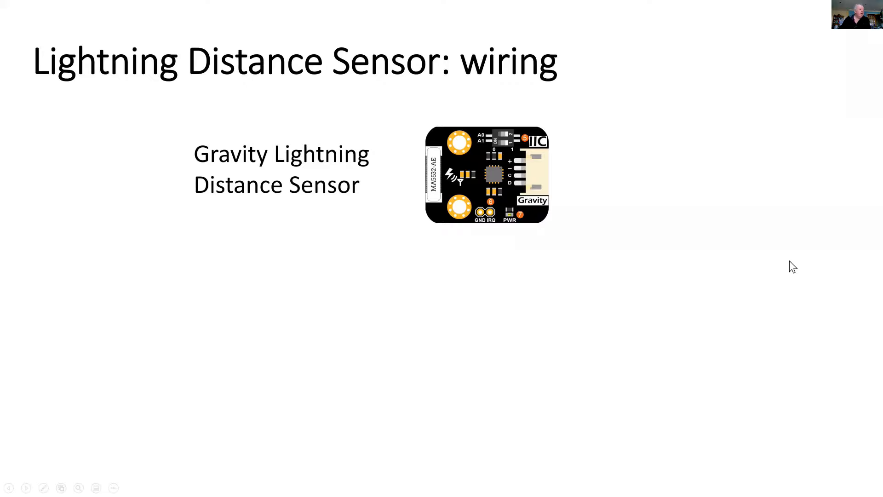
key(Right)
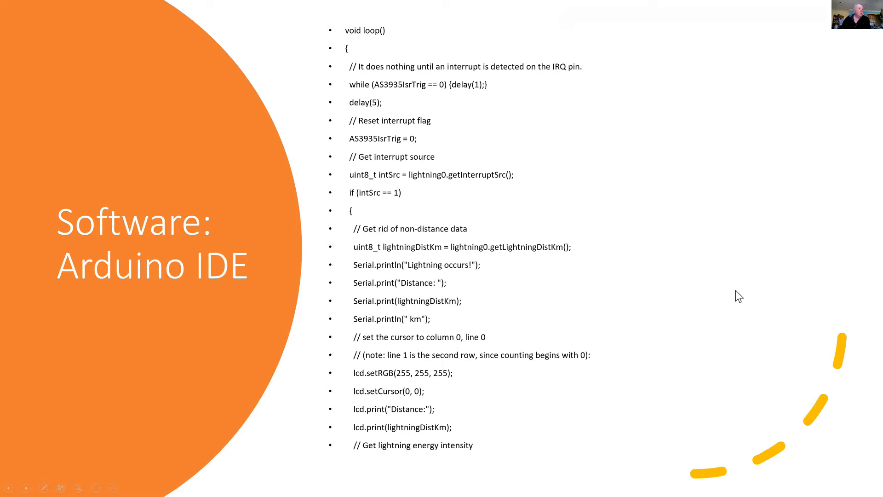
mouse_move(738, 297)
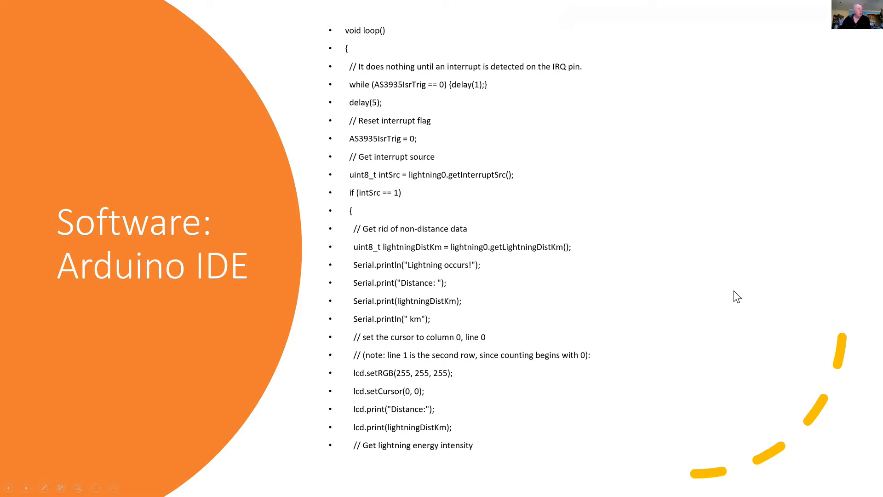